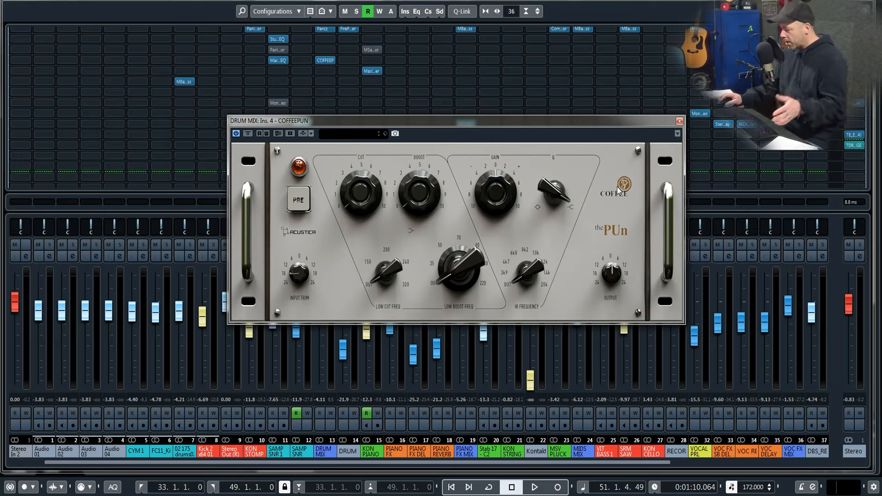
mouse_move(616, 193)
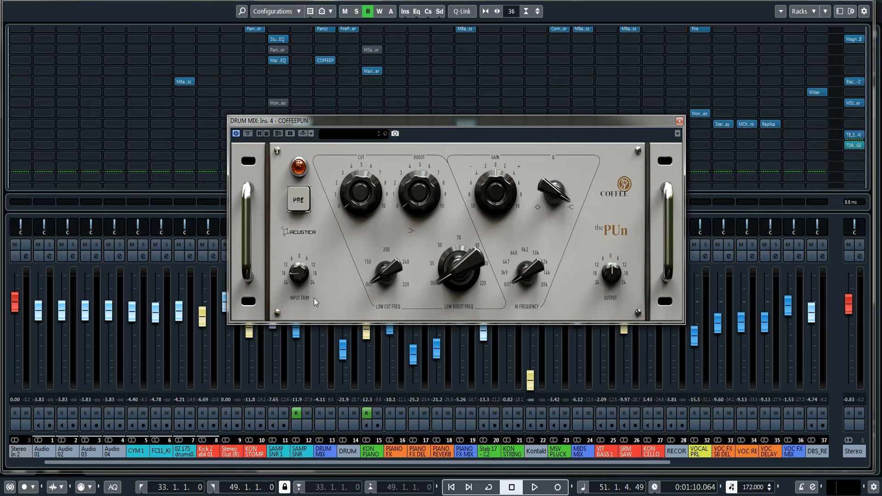
mouse_move(608, 276)
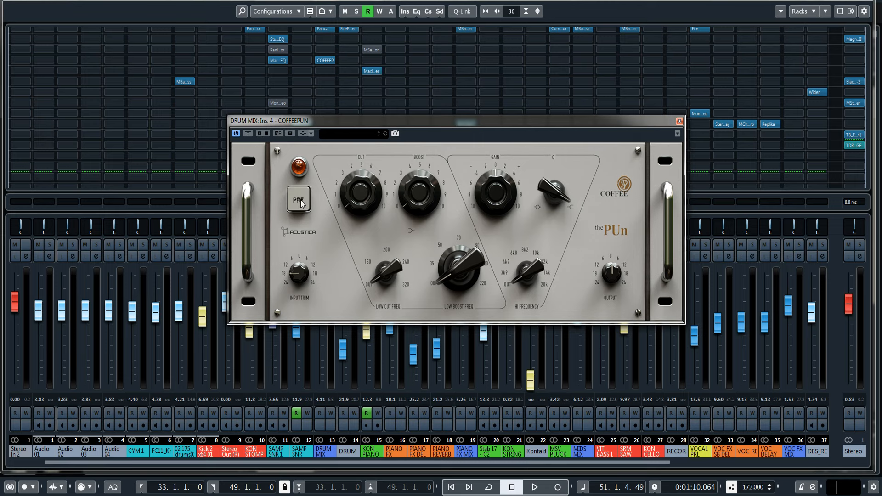
- Engage the PRE preamp stage on the CoffeePun EQ of the drum bus
left_click(298, 201)
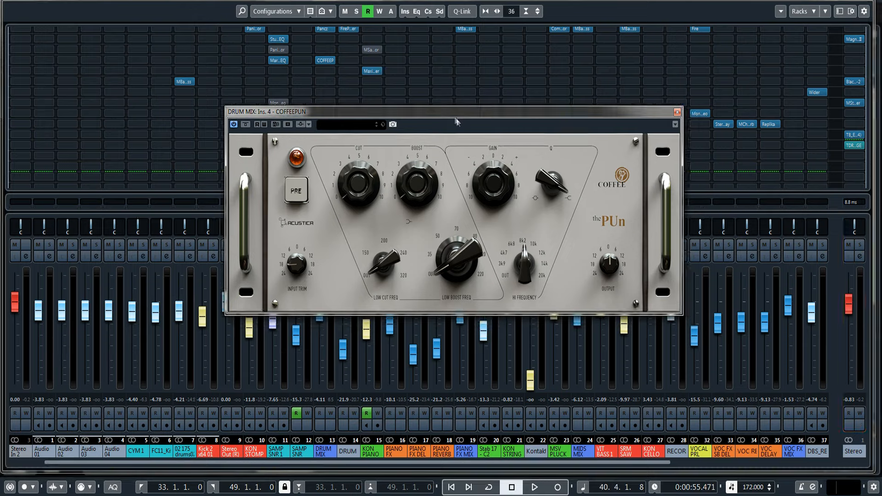
- Reposition the CoffeePun plugin window slightly to the right
left_click_drag(455, 111, 581, 116)
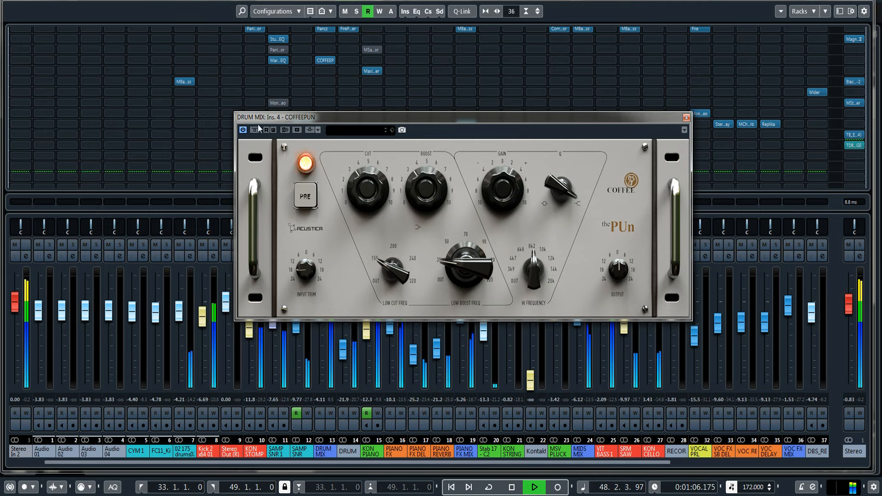
- Toggle the CoffeePun EQ bypass to A/B the drum mix without it
left_click(254, 130)
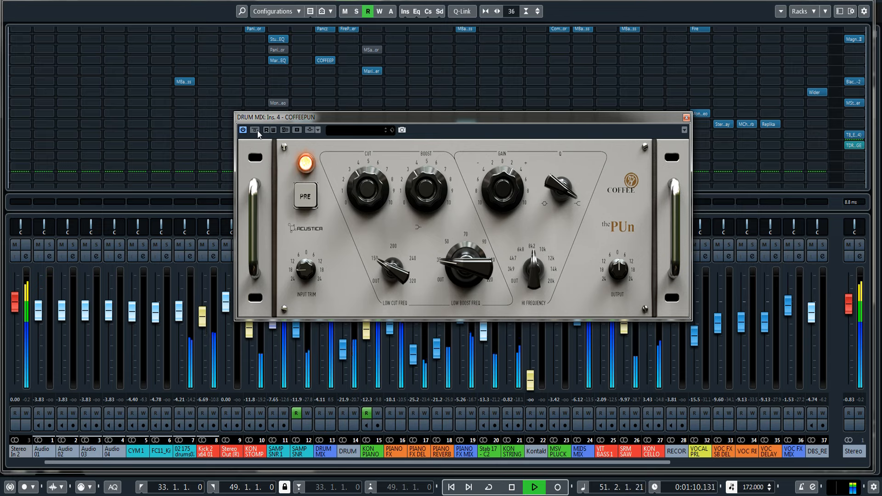
left_click(253, 130)
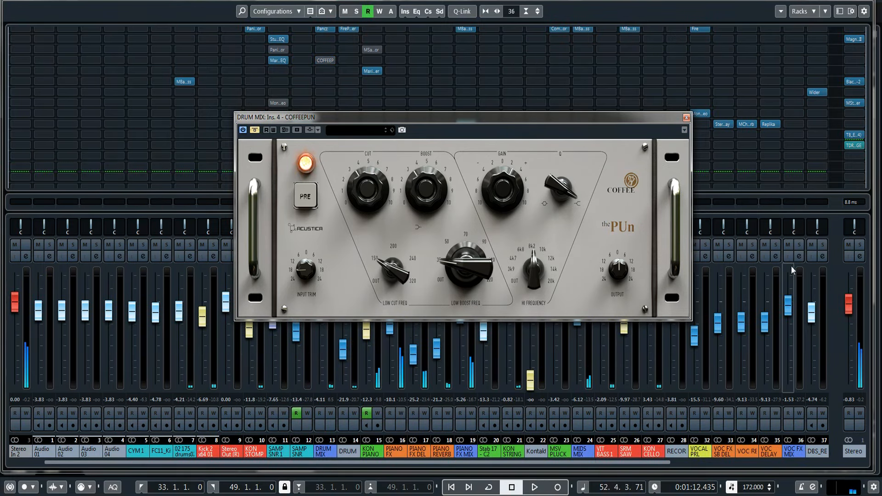
mouse_move(598, 110)
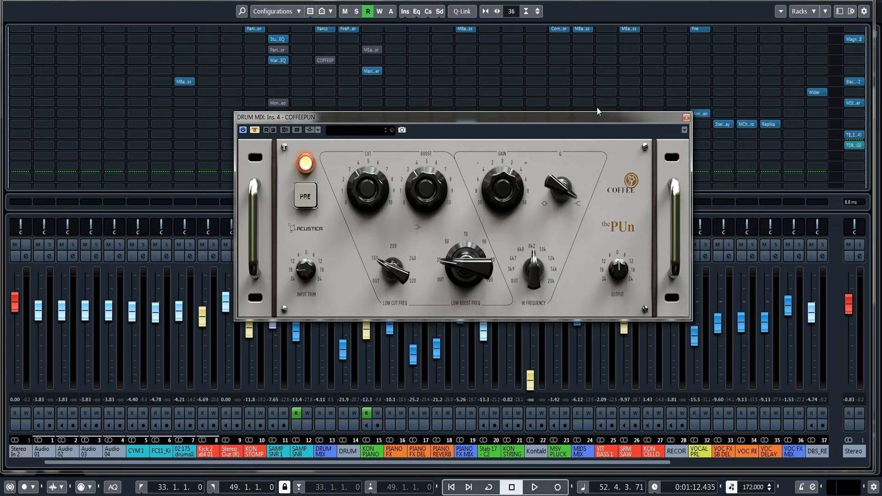